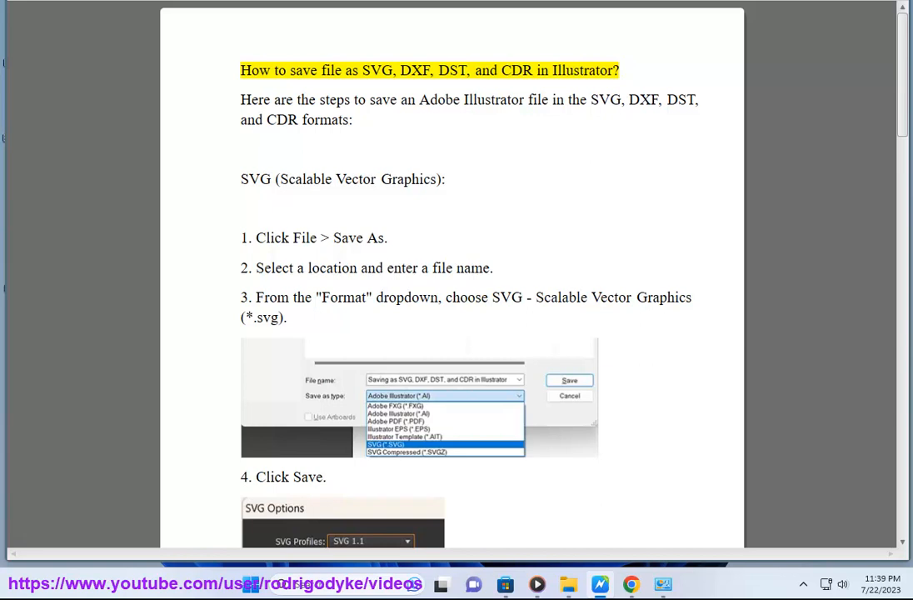
Step: Start Read Aloud at the guide's title and follow it through the intro and SVG steps 1–4
{"action": "double_click", "coordinate": [377, 70]}
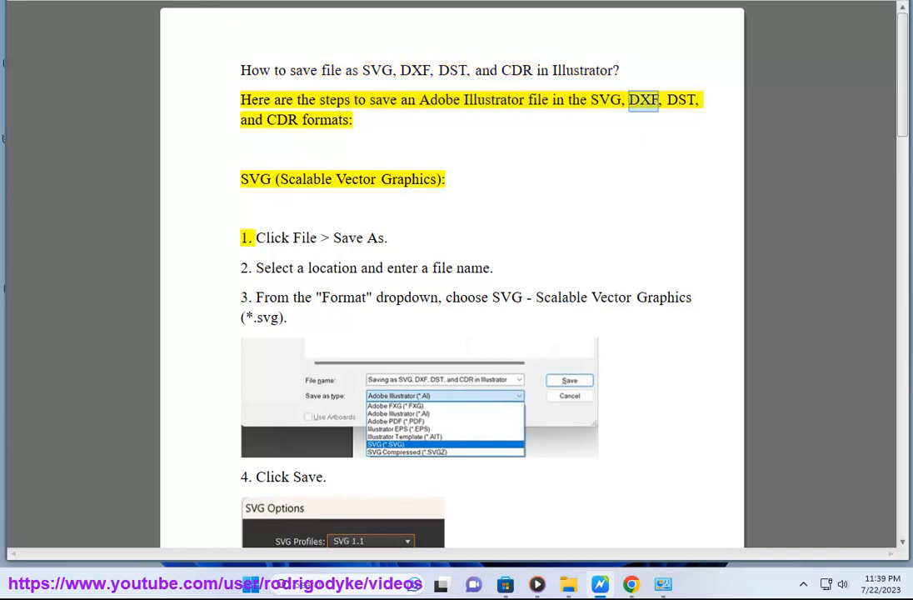
{"action": "double_click", "coordinate": [325, 120]}
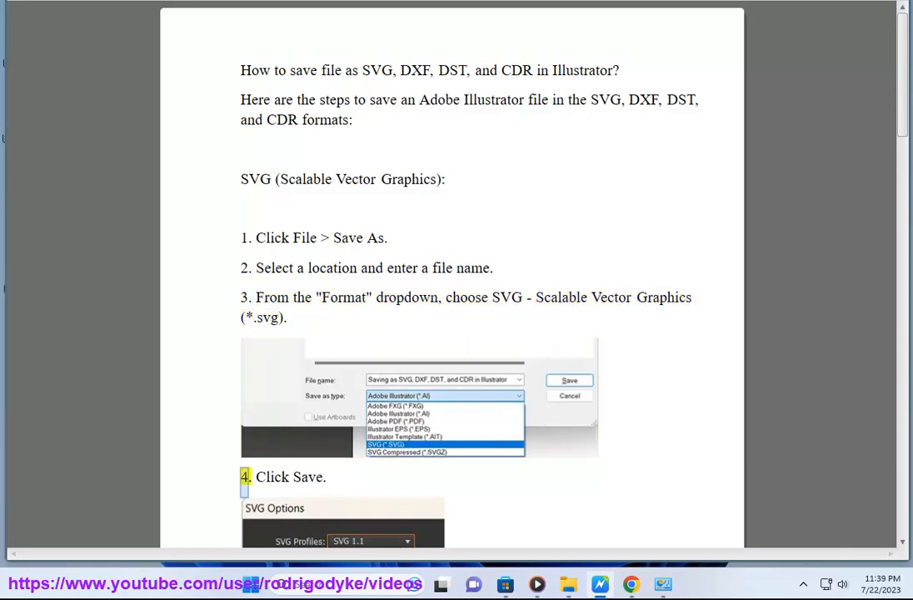
{"action": "scroll", "scroll_direction": "down", "scroll_amount": 3}
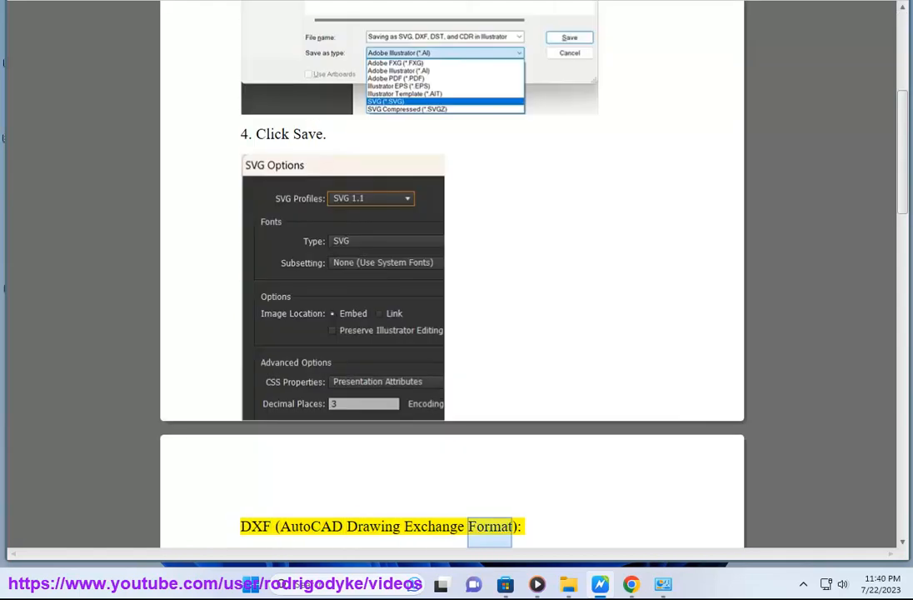
Step: Scroll down to keep DXF steps 1–5 in view as they are narrated, up to the first DST step
{"action": "scroll", "scroll_direction": "down", "scroll_amount": 3}
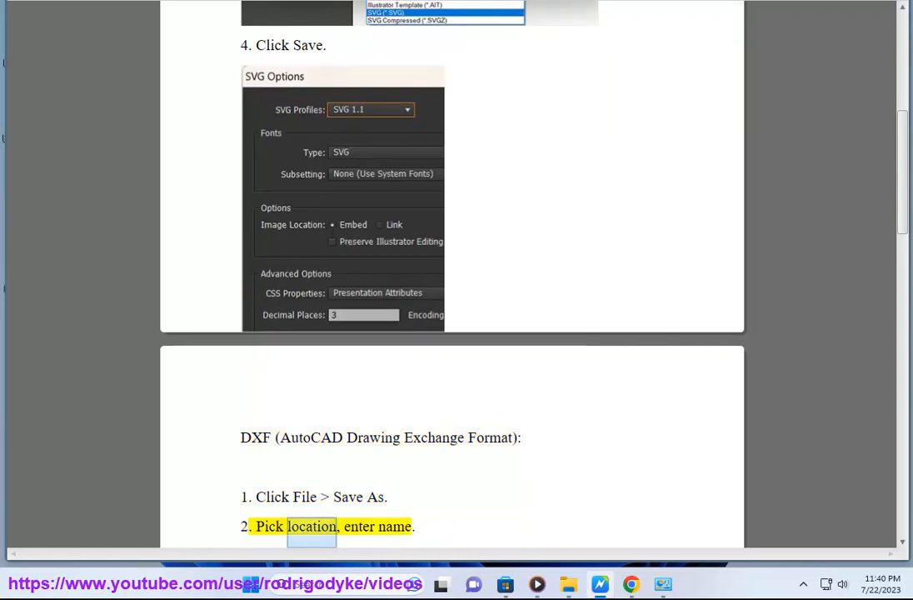
{"action": "scroll", "scroll_direction": "down", "scroll_amount": 3}
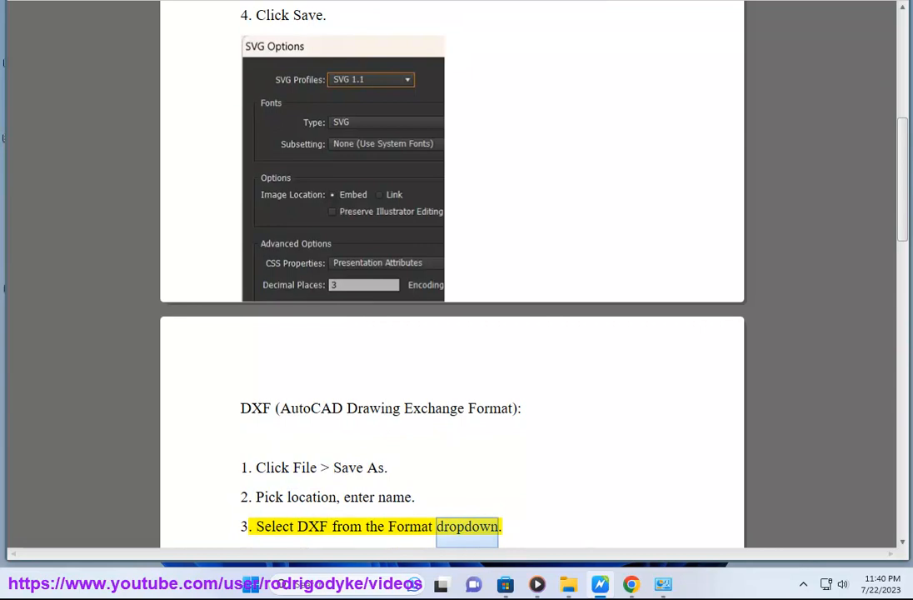
{"action": "scroll", "scroll_direction": "down", "scroll_amount": 3}
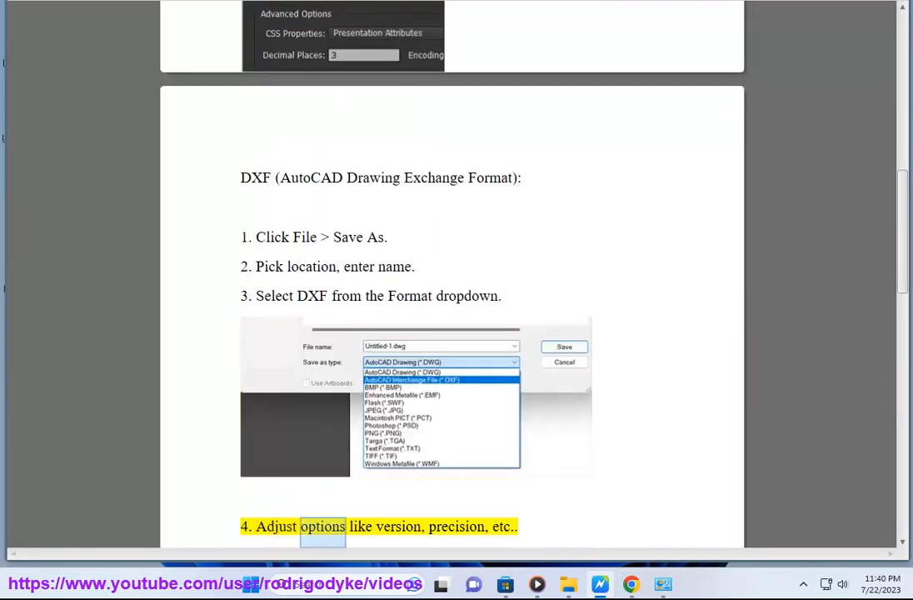
{"action": "scroll", "scroll_direction": "down", "scroll_amount": 3}
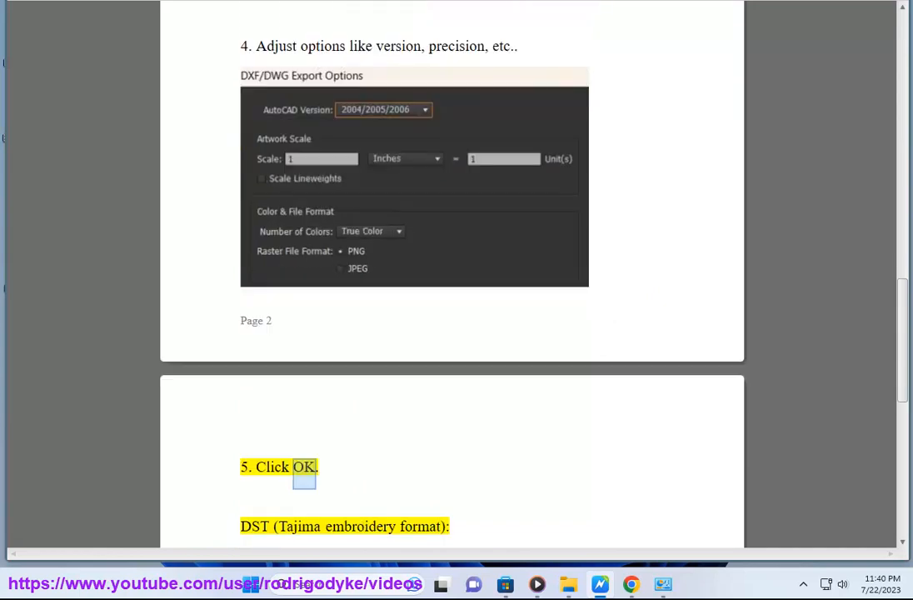
{"action": "scroll", "scroll_direction": "down", "scroll_amount": 3}
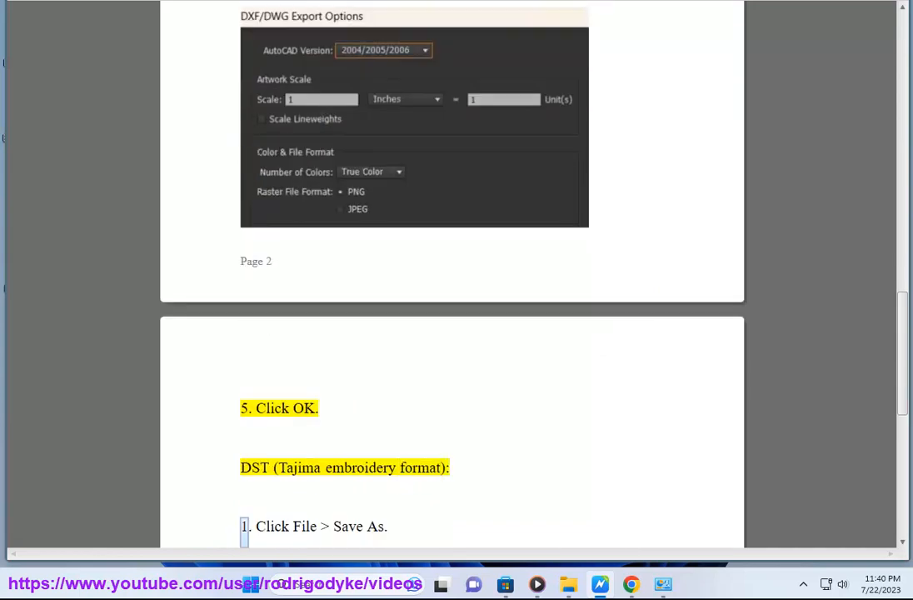
Step: Scroll down through the five DST (Tajima embroidery) steps as they are read, reaching the CDR heading
{"action": "scroll", "scroll_direction": "down", "scroll_amount": 3}
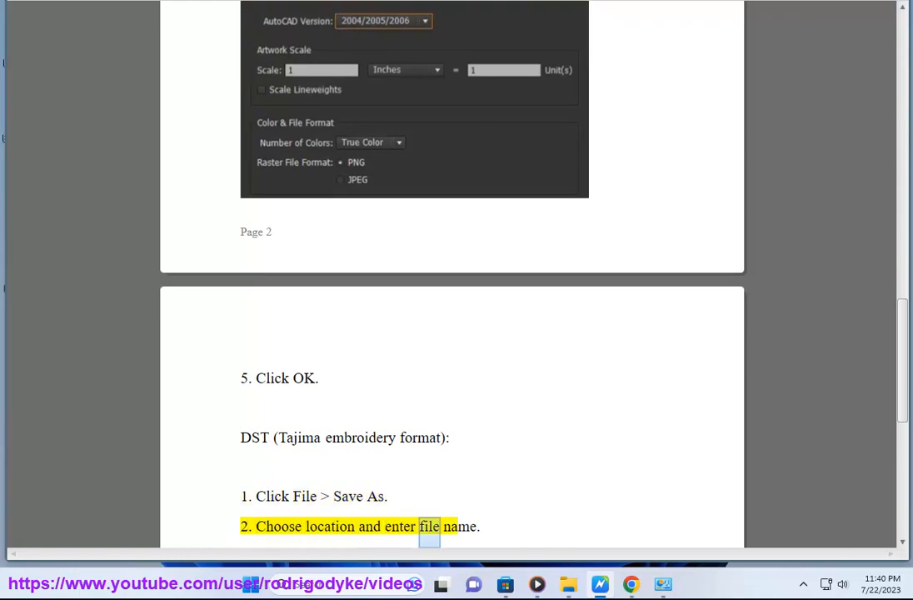
{"action": "scroll", "scroll_direction": "down", "scroll_amount": 3}
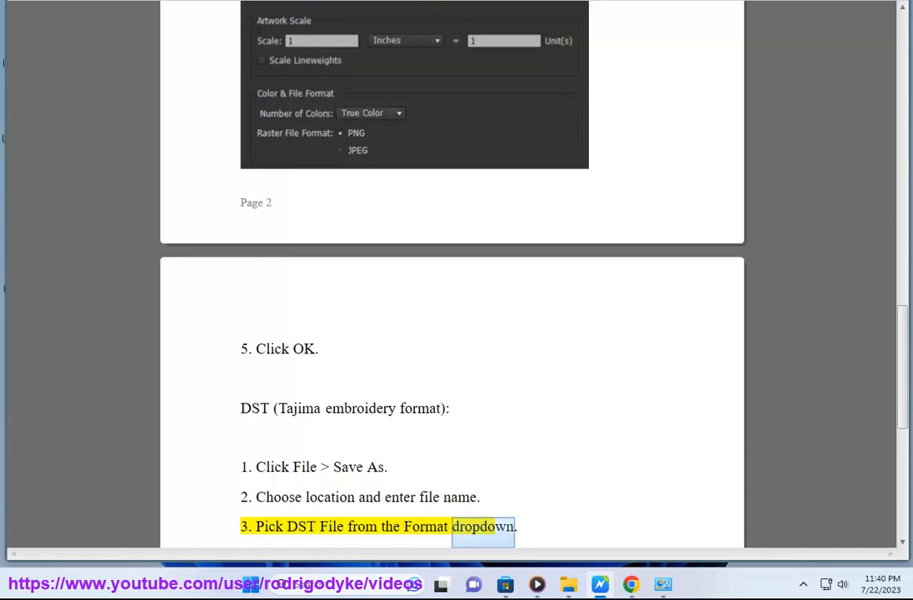
{"action": "scroll", "scroll_direction": "down", "scroll_amount": 3}
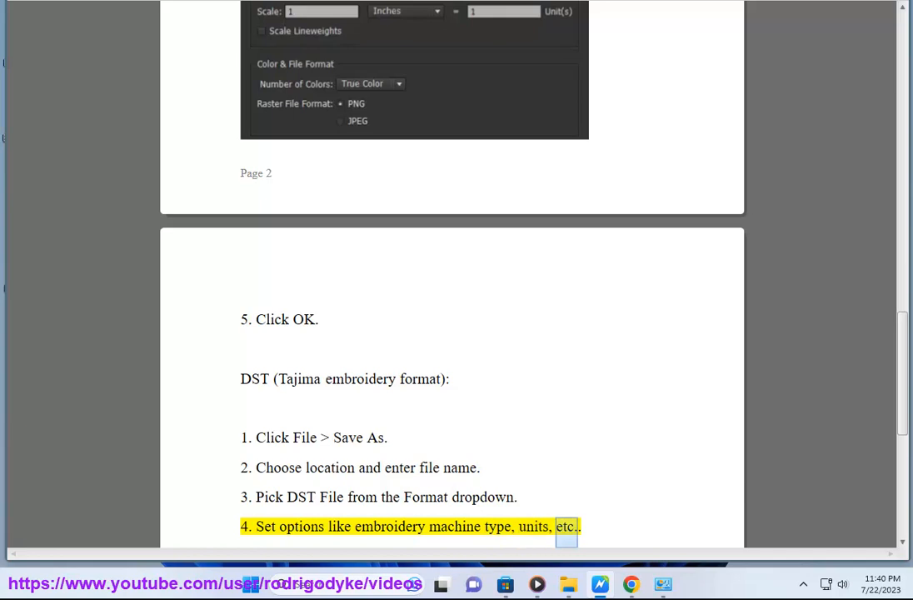
{"action": "scroll", "scroll_direction": "down", "scroll_amount": 3}
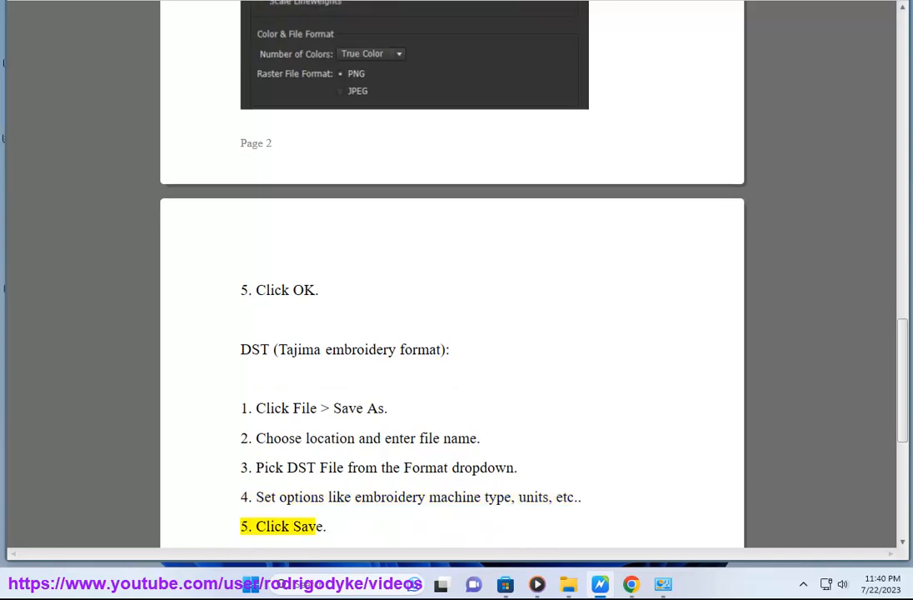
{"action": "scroll", "scroll_direction": "down", "scroll_amount": 3}
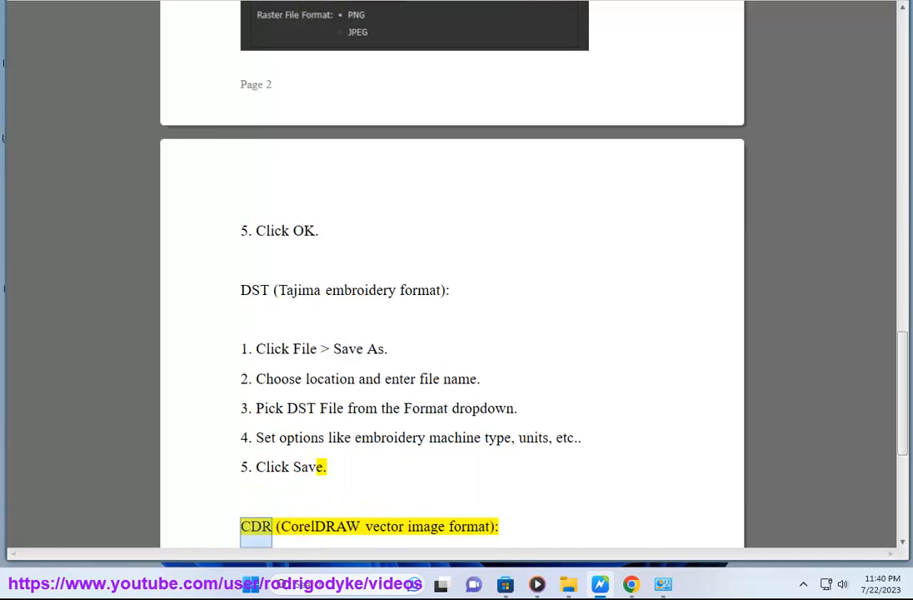
Step: Scroll down through CDR steps 1–4 and into the closing summary about exporting and saving files
{"action": "scroll", "scroll_direction": "down", "scroll_amount": 3}
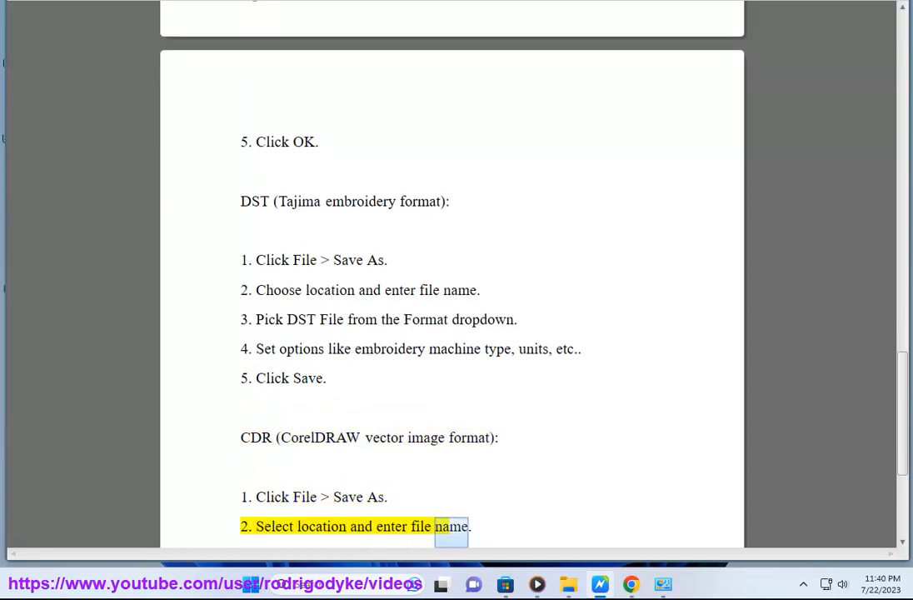
{"action": "scroll", "scroll_direction": "down", "scroll_amount": 3}
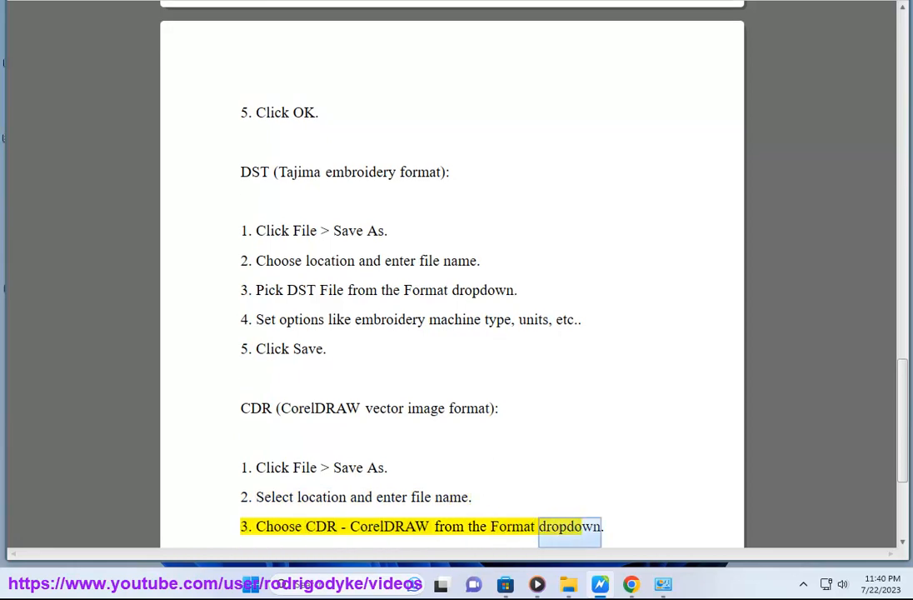
{"action": "scroll", "scroll_direction": "down", "scroll_amount": 3}
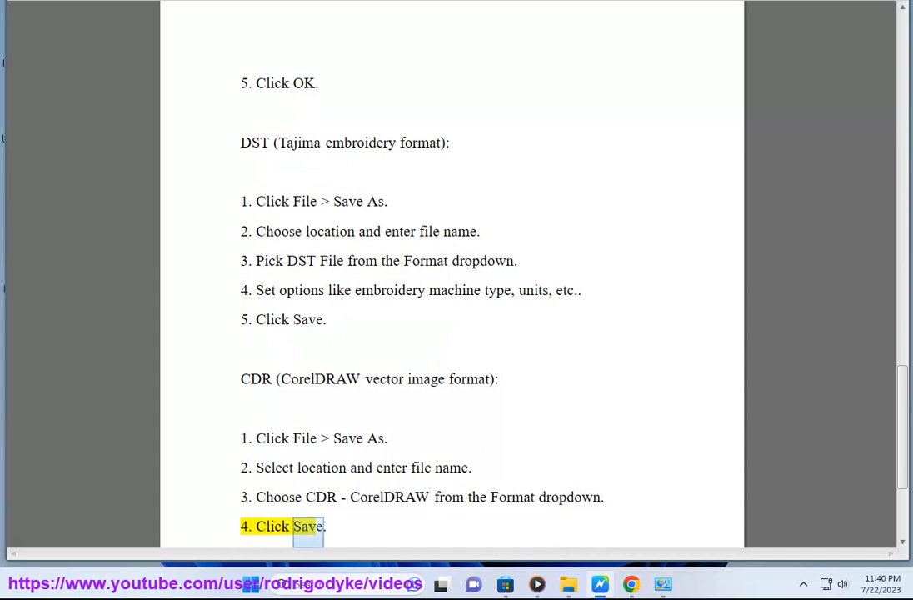
{"action": "scroll", "scroll_direction": "down", "scroll_amount": 3}
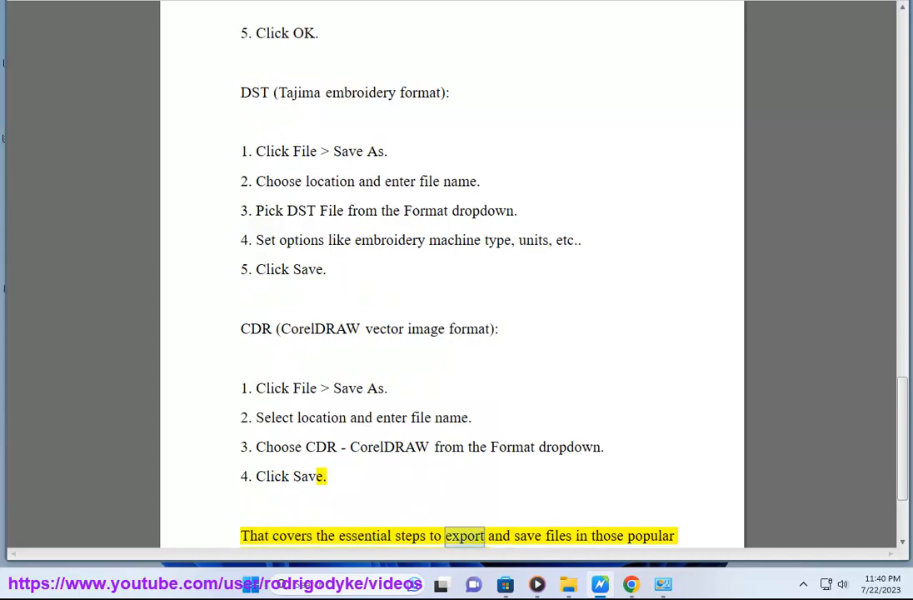